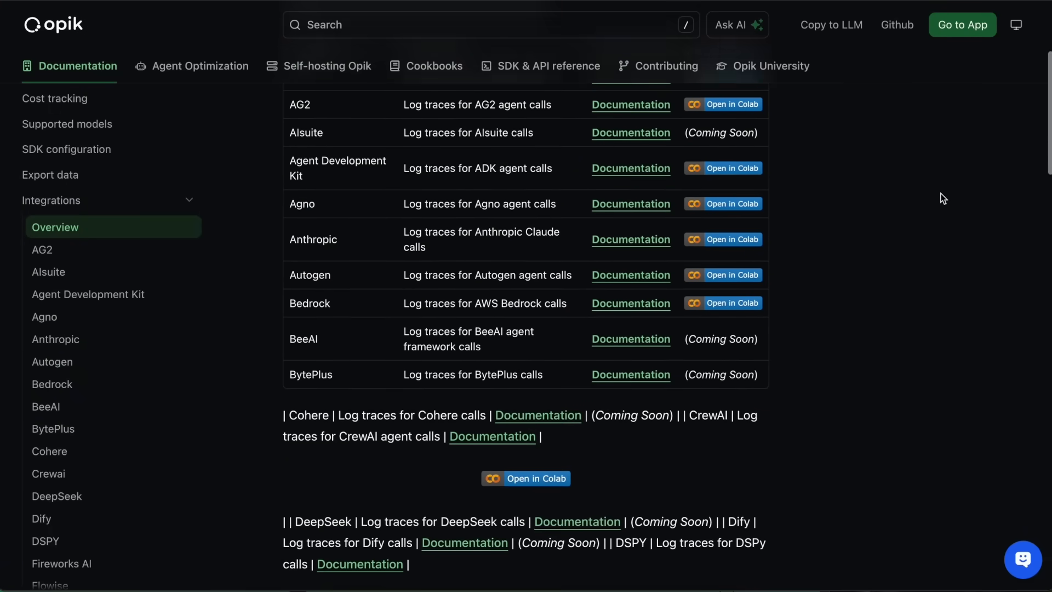
Open the financial-advisor-ADK project and a trace showing the trading_analyst_agent AAPL analysis input
{"action": "scroll", "scroll_direction": "down", "scroll_amount": 3}
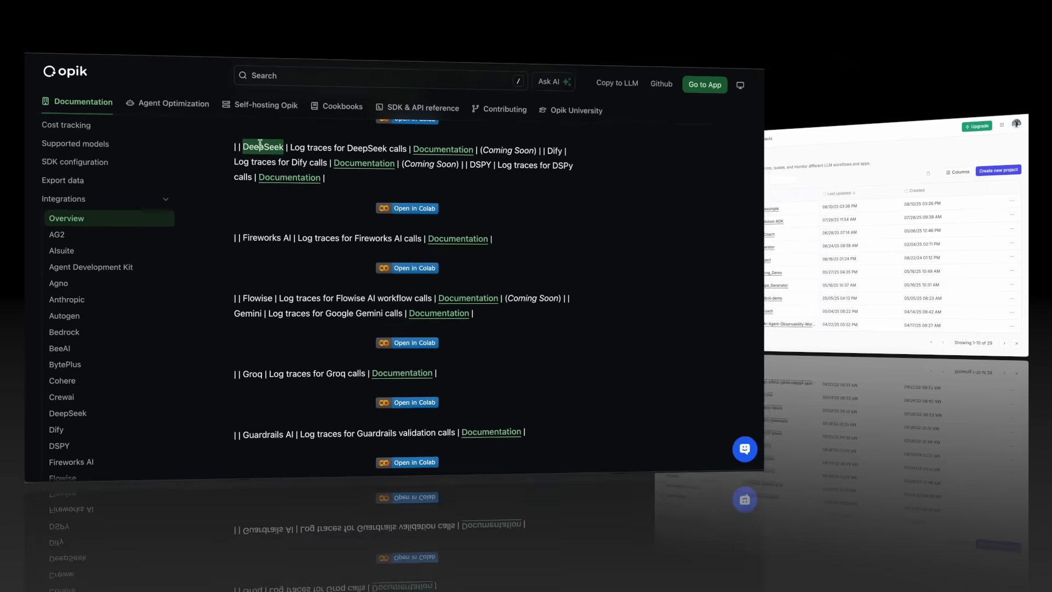
{"action": "left_click", "coordinate": [703, 85]}
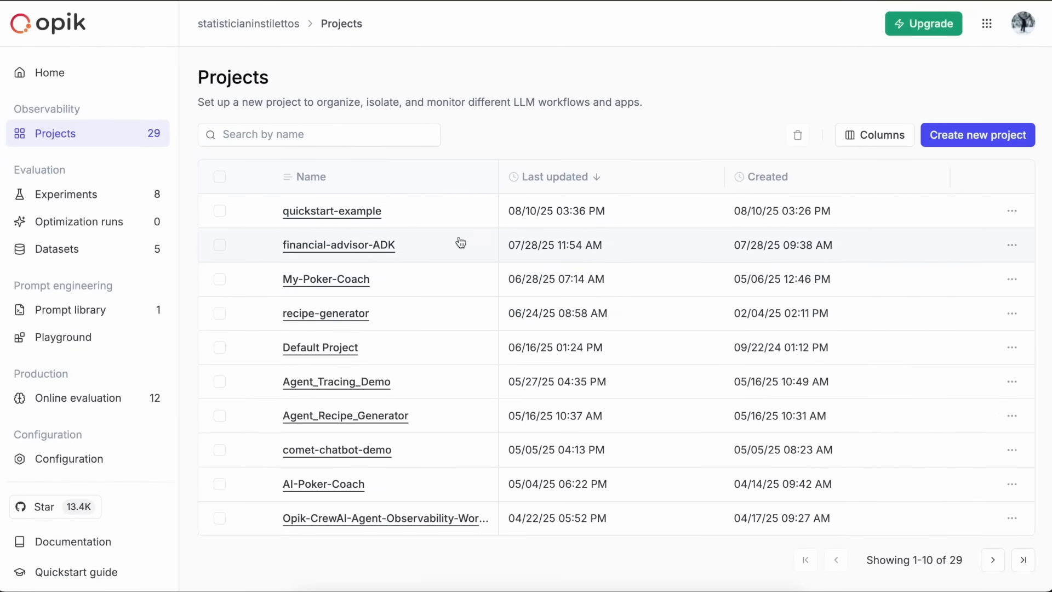
{"action": "left_click", "coordinate": [338, 244]}
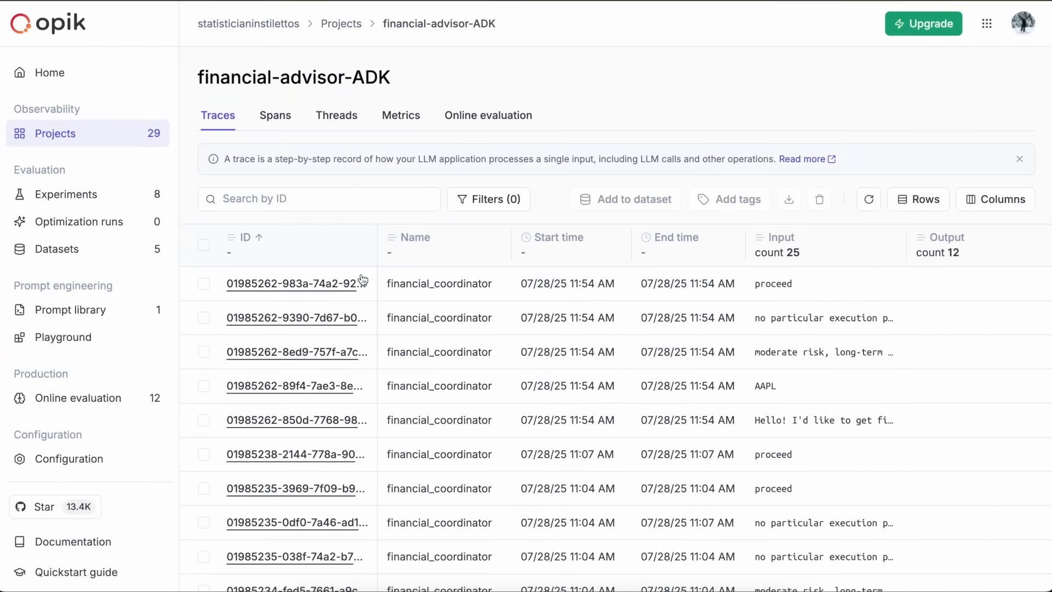
{"action": "scroll", "scroll_direction": "down", "scroll_amount": 3}
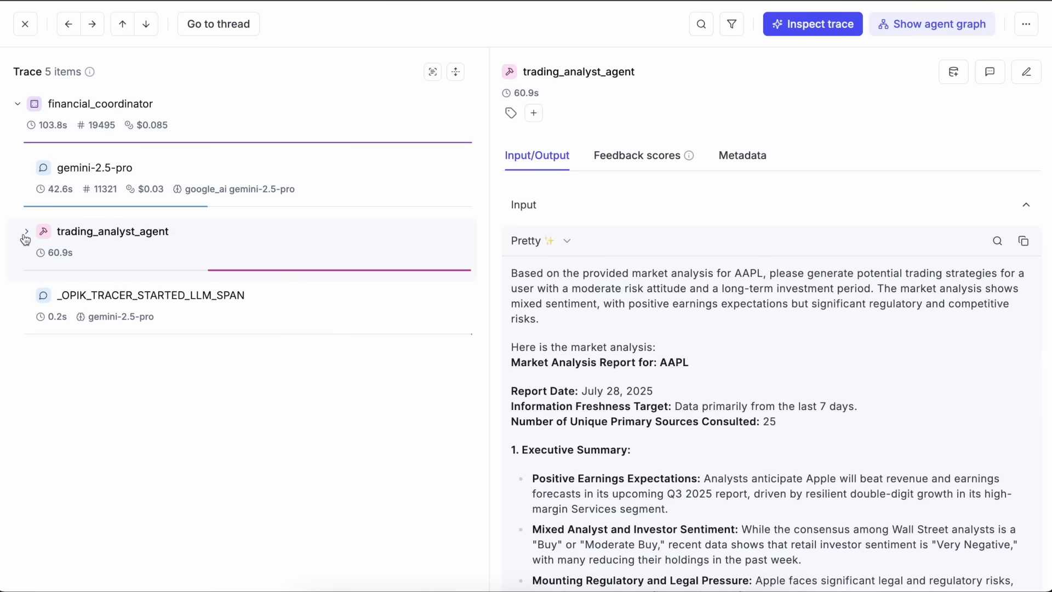
Inspect the nested gemini-2.5-pro call and agent graph, then return to the traces table
{"action": "left_click", "coordinate": [26, 231]}
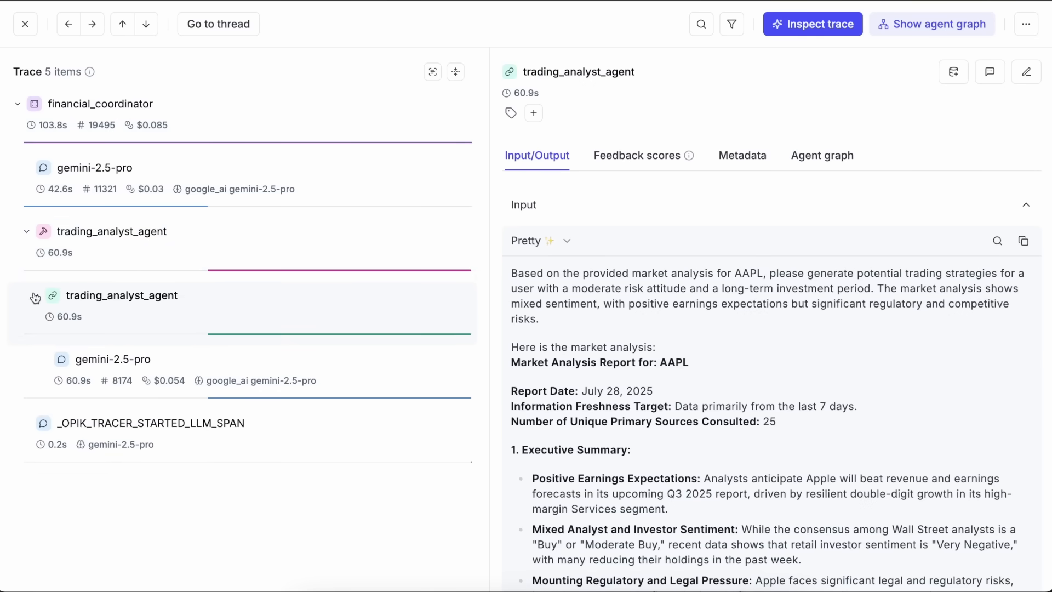
{"action": "left_click", "coordinate": [113, 359]}
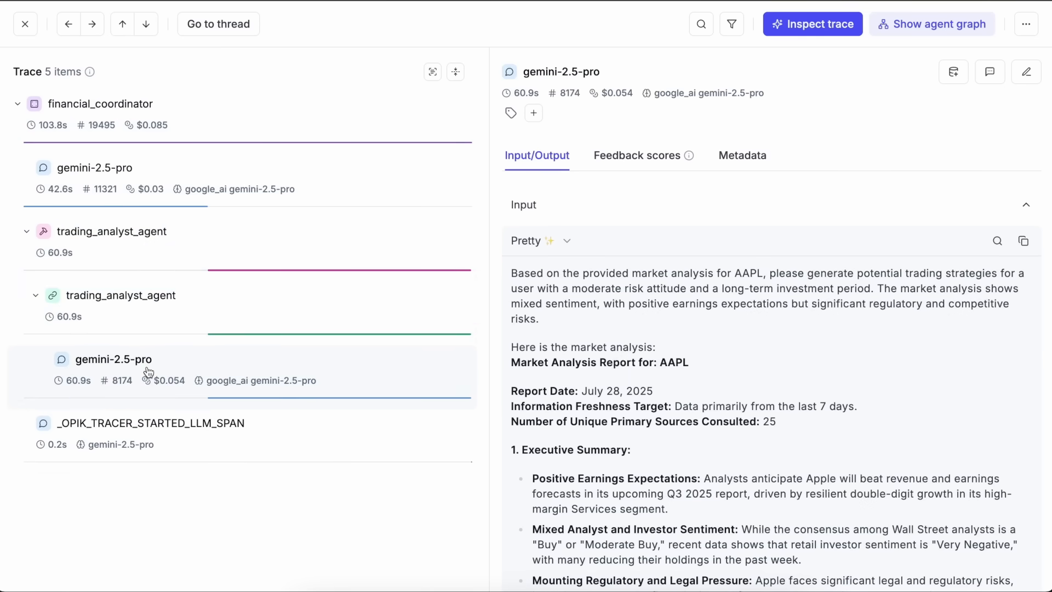
{"action": "mouse_move", "coordinate": [647, 195]}
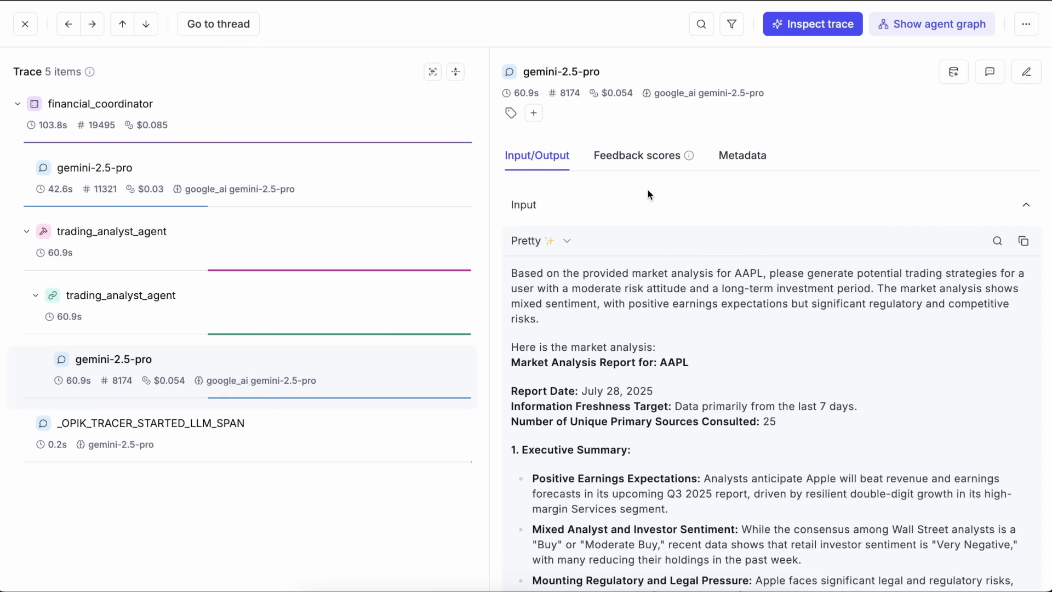
{"action": "left_click", "coordinate": [932, 24]}
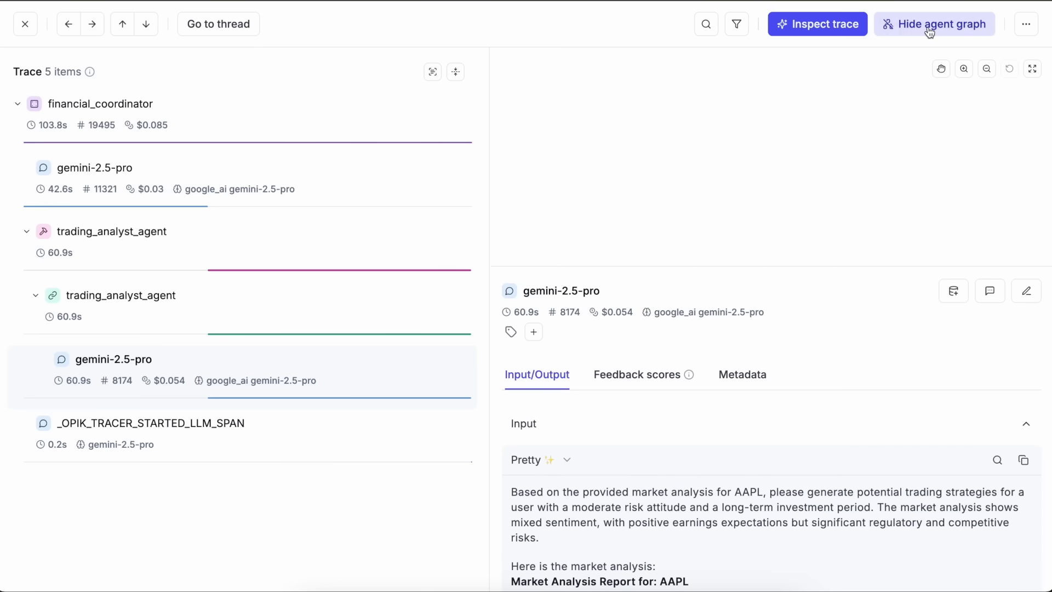
{"action": "left_click", "coordinate": [935, 24]}
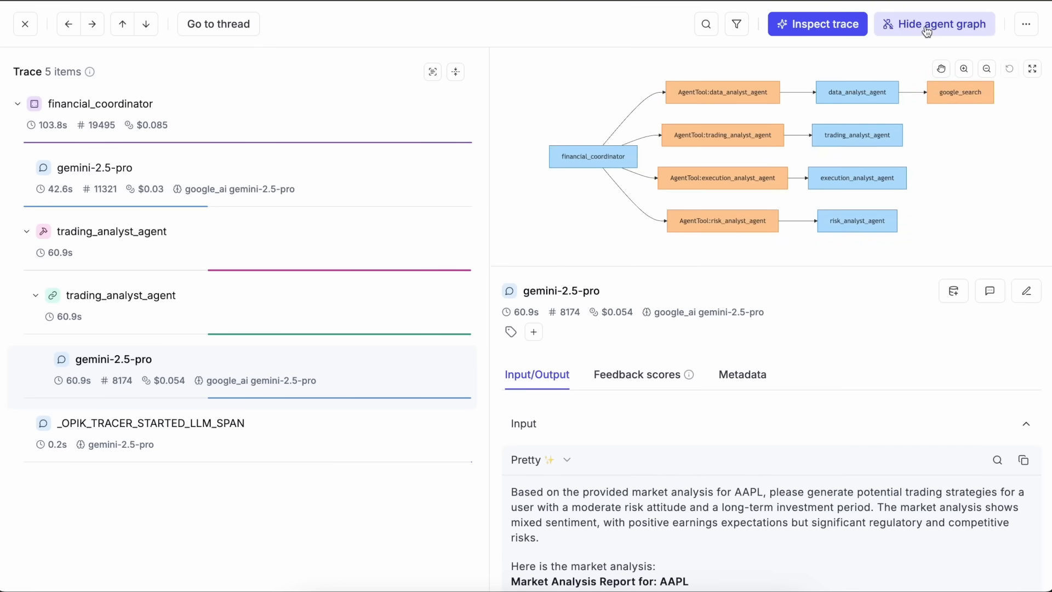
{"action": "left_click", "coordinate": [25, 23]}
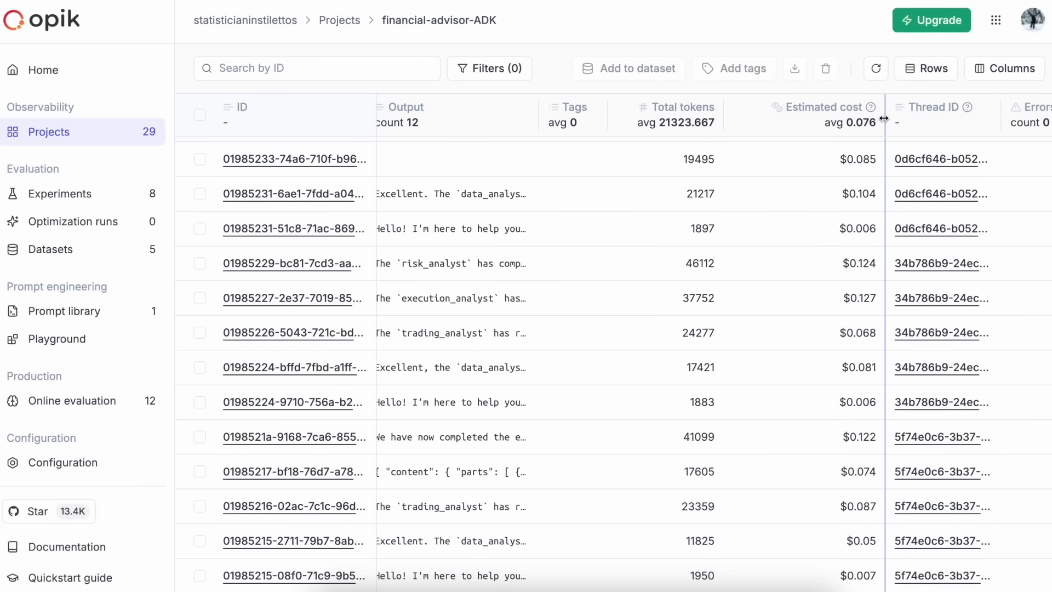
Score the financial_coordinator trace Yes for Human Feedback from its Feedback scores view
{"action": "scroll", "scroll_direction": "down", "scroll_amount": 3}
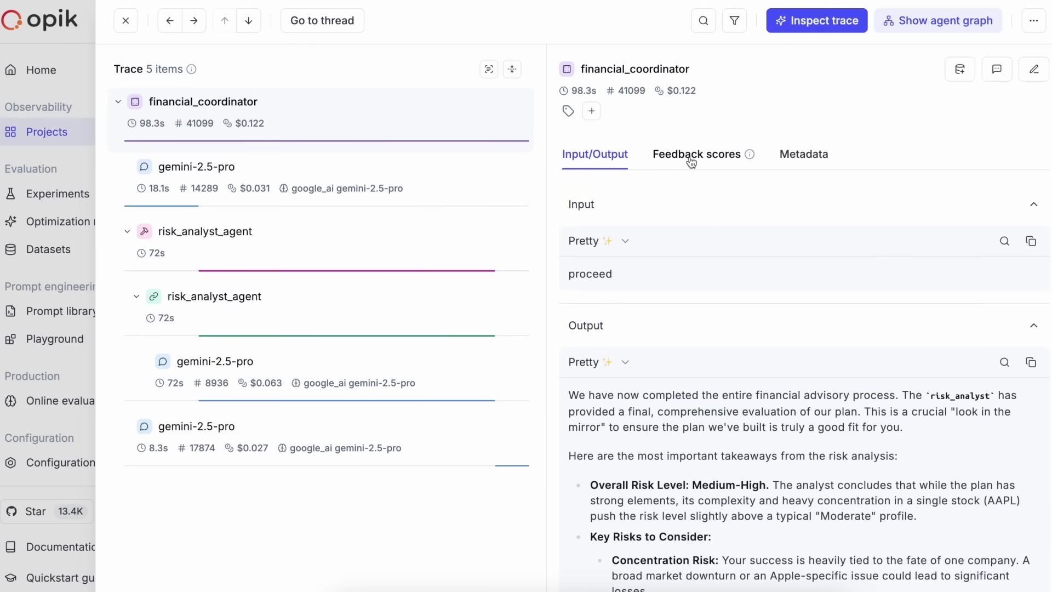
{"action": "left_click", "coordinate": [697, 154]}
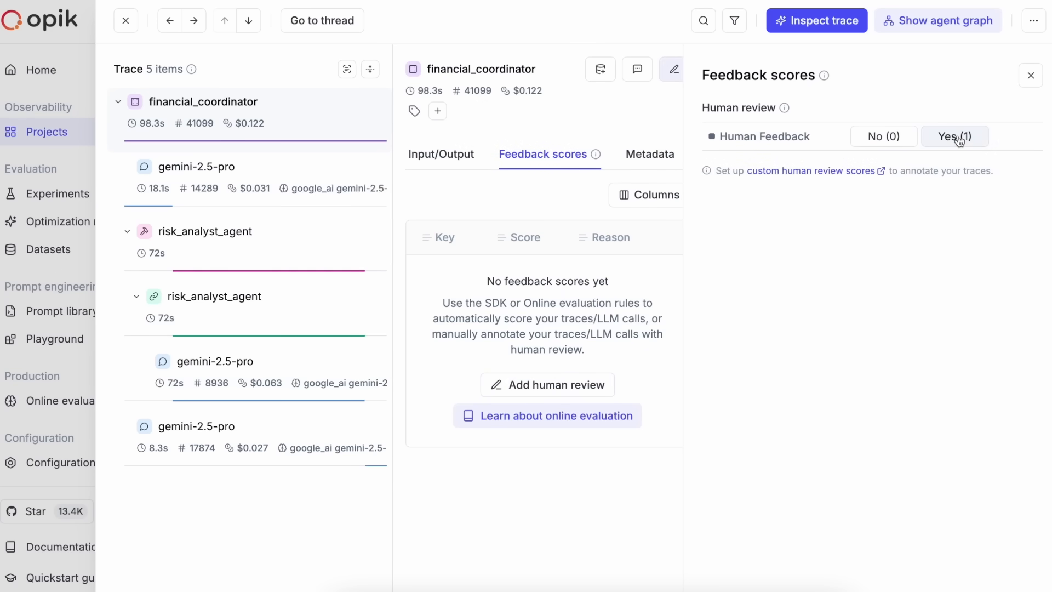
{"action": "left_click", "coordinate": [954, 135]}
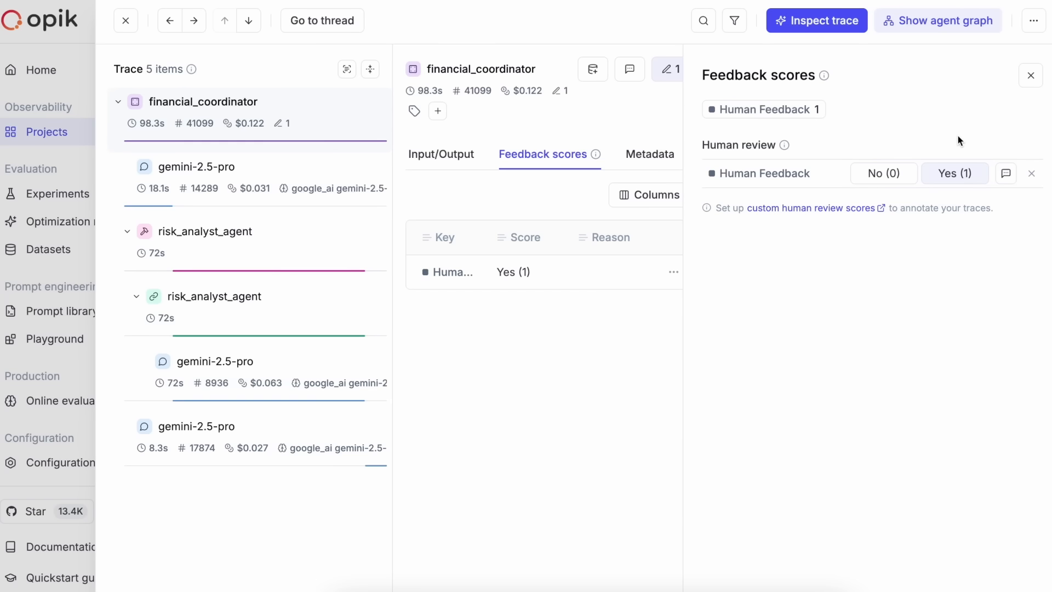
{"action": "left_click", "coordinate": [1031, 76]}
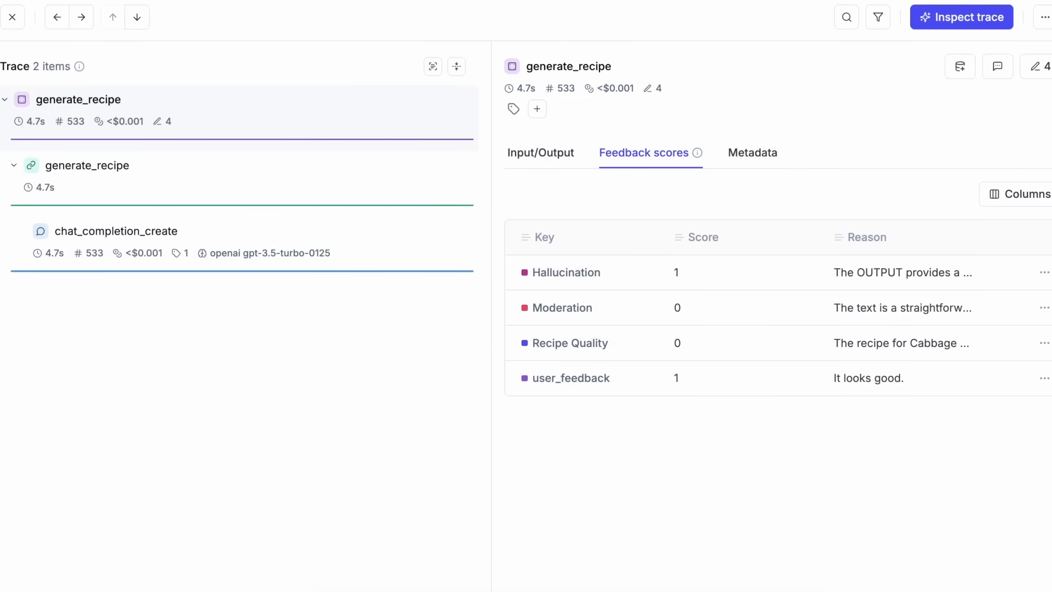
{"action": "mouse_move", "coordinate": [735, 277]}
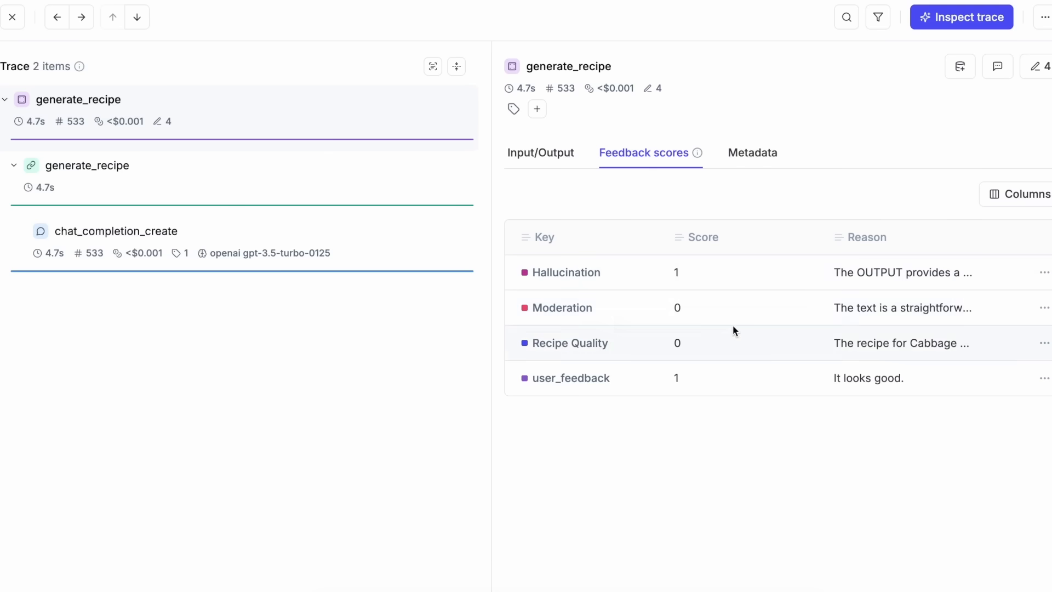
{"action": "mouse_move", "coordinate": [728, 383]}
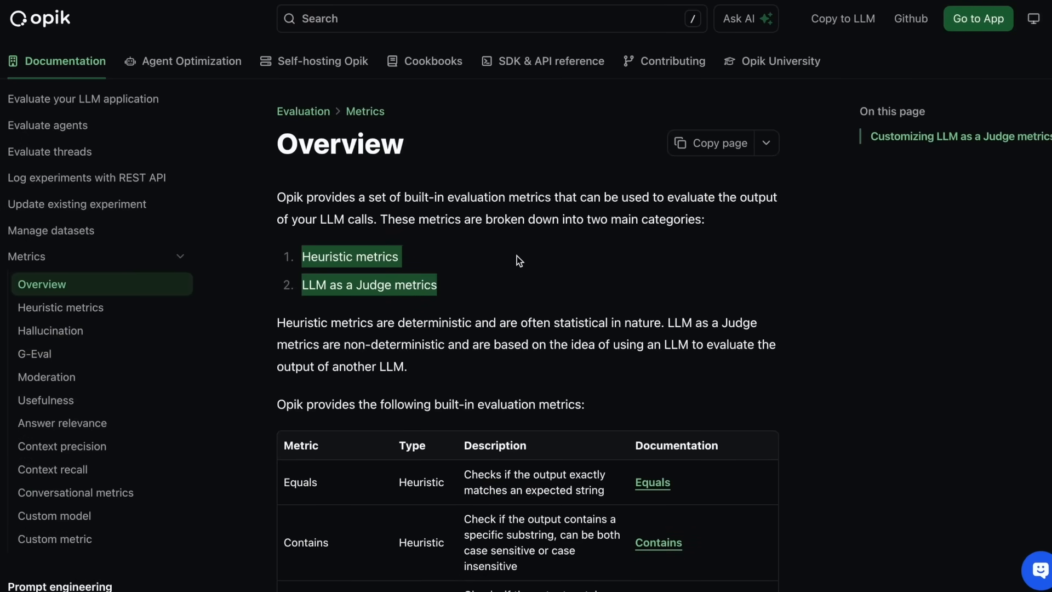
Scroll through the docs table of built-in evaluation metrics with their types and descriptions
{"action": "scroll", "scroll_direction": "down", "scroll_amount": 3}
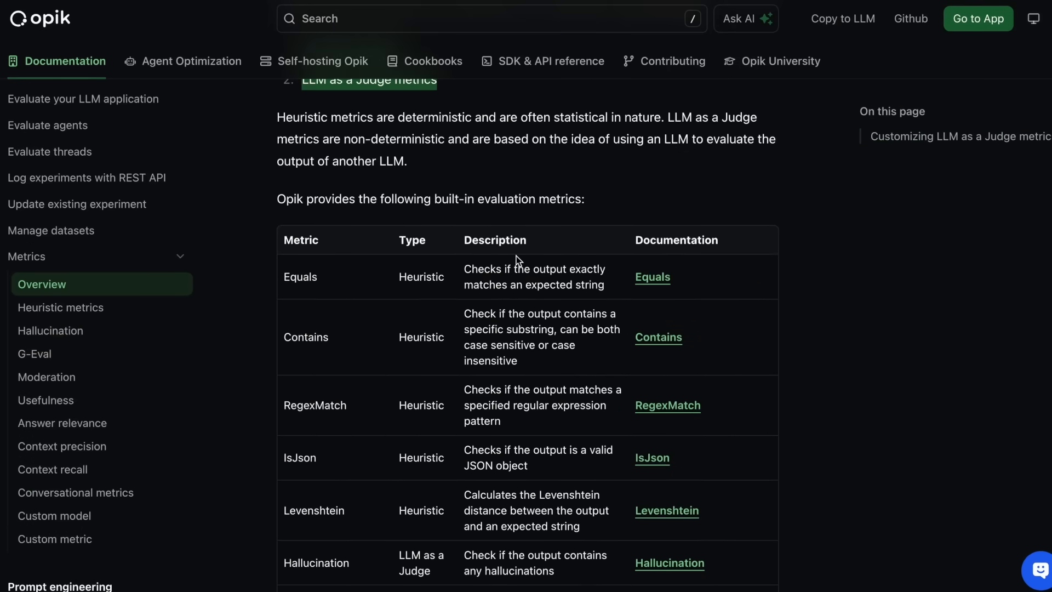
{"action": "scroll", "scroll_direction": "down", "scroll_amount": 3}
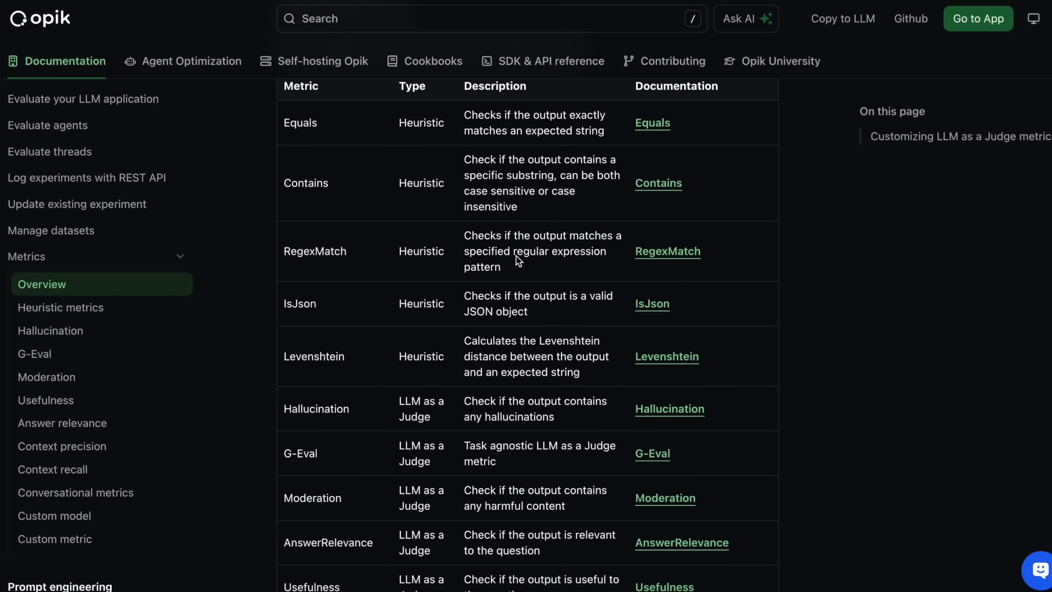
{"action": "mouse_move", "coordinate": [516, 258]}
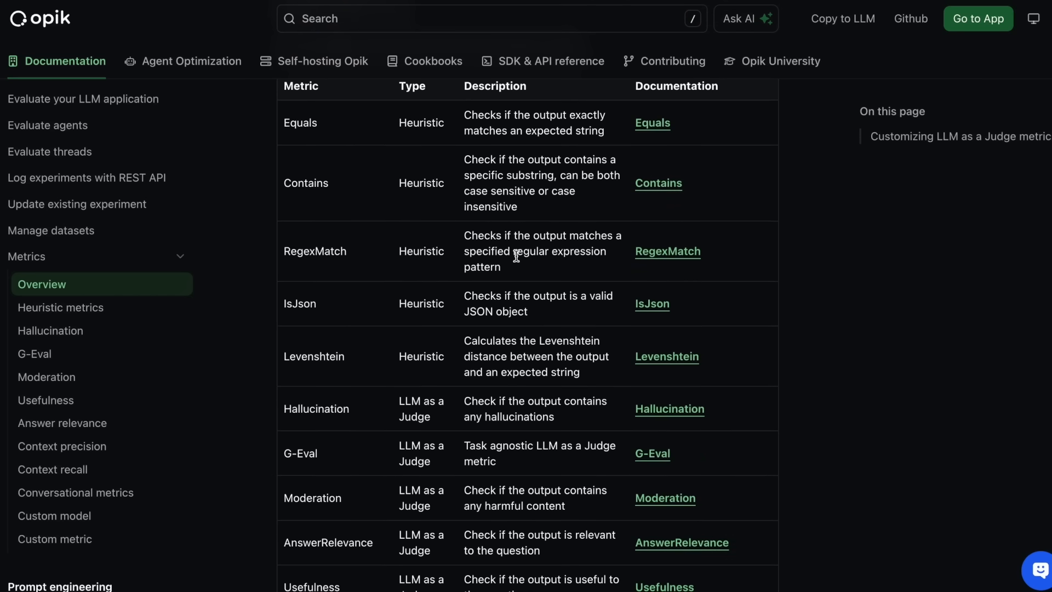
{"action": "scroll", "scroll_direction": "down", "scroll_amount": 3}
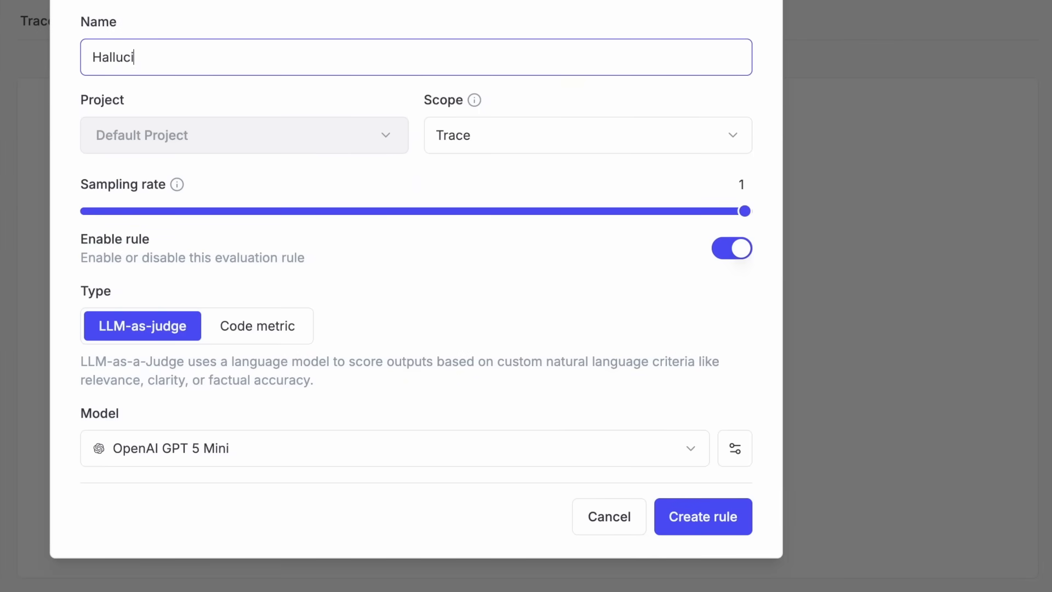
Name the new LLM-as-judge trace rule 'Hallucination'
{"action": "type", "text": "nation"}
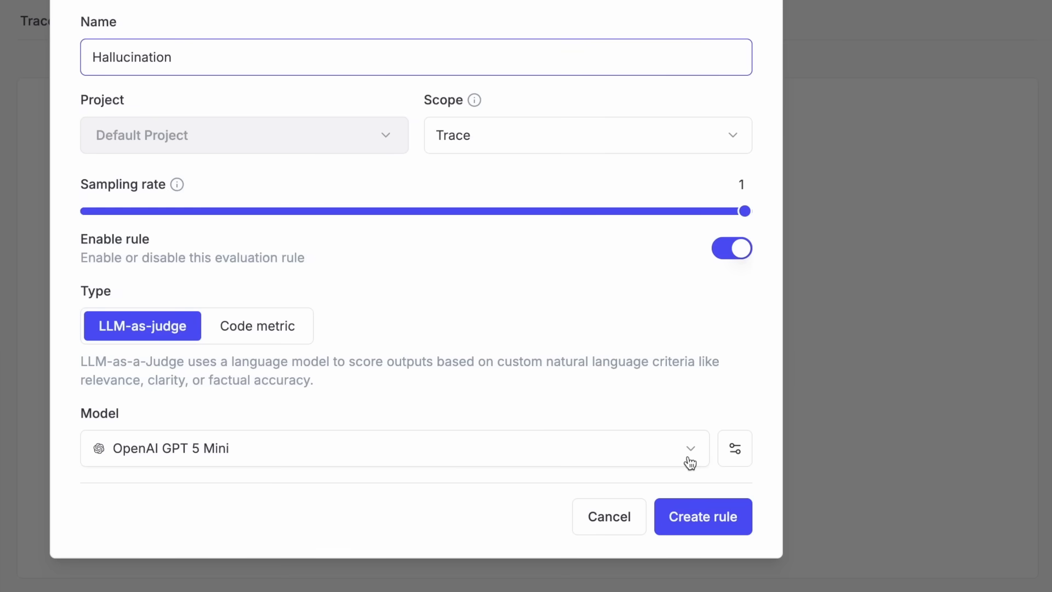
{"action": "scroll", "scroll_direction": "down", "scroll_amount": 3}
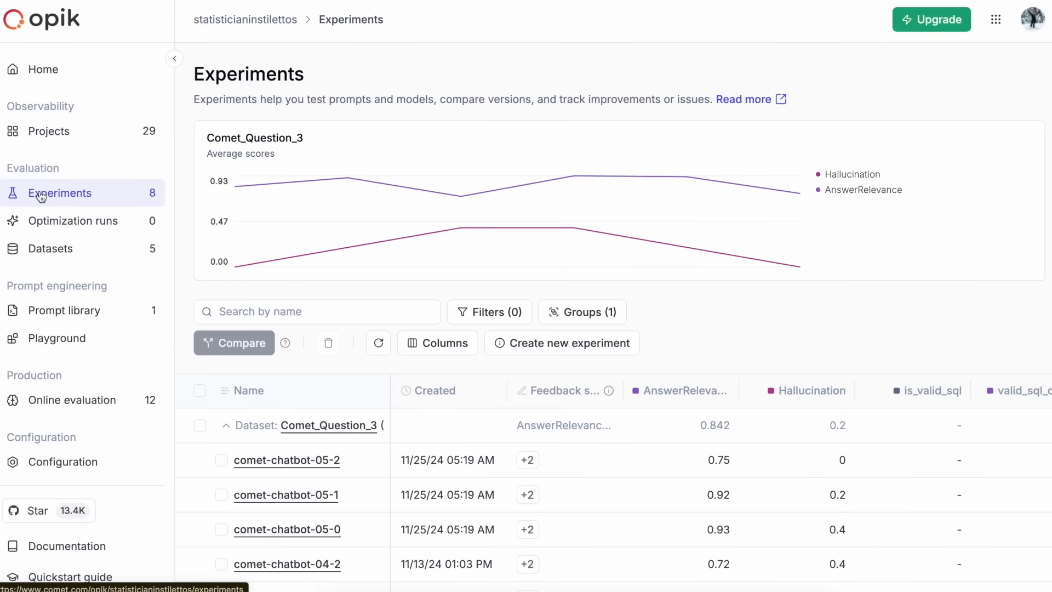
Select comet-chatbot-04-1 and comet-chatbot-04-2 and compare them side by side
{"action": "scroll", "scroll_direction": "down", "scroll_amount": 3}
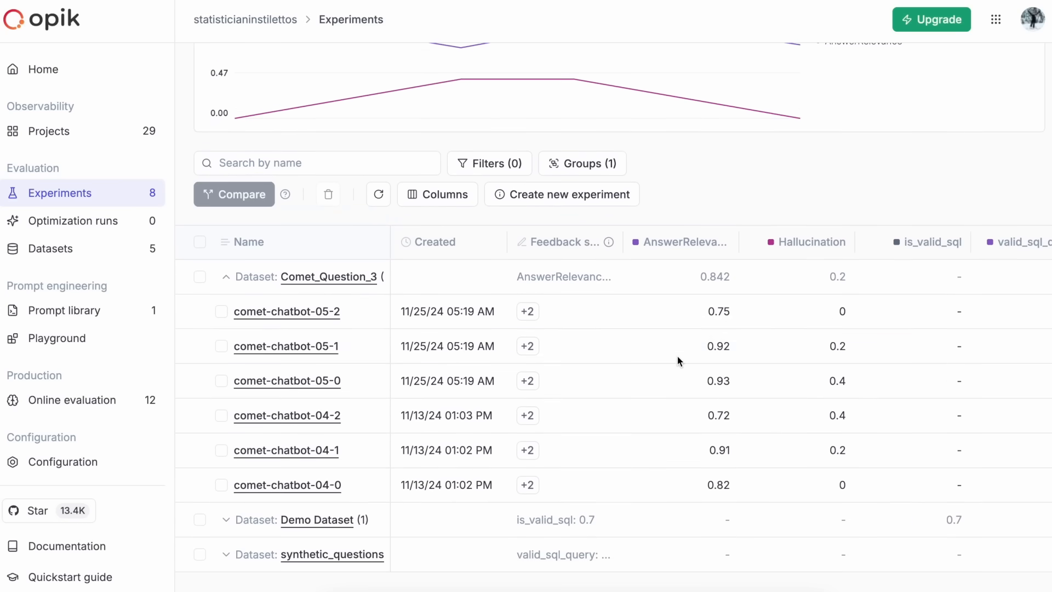
{"action": "left_click", "coordinate": [221, 450]}
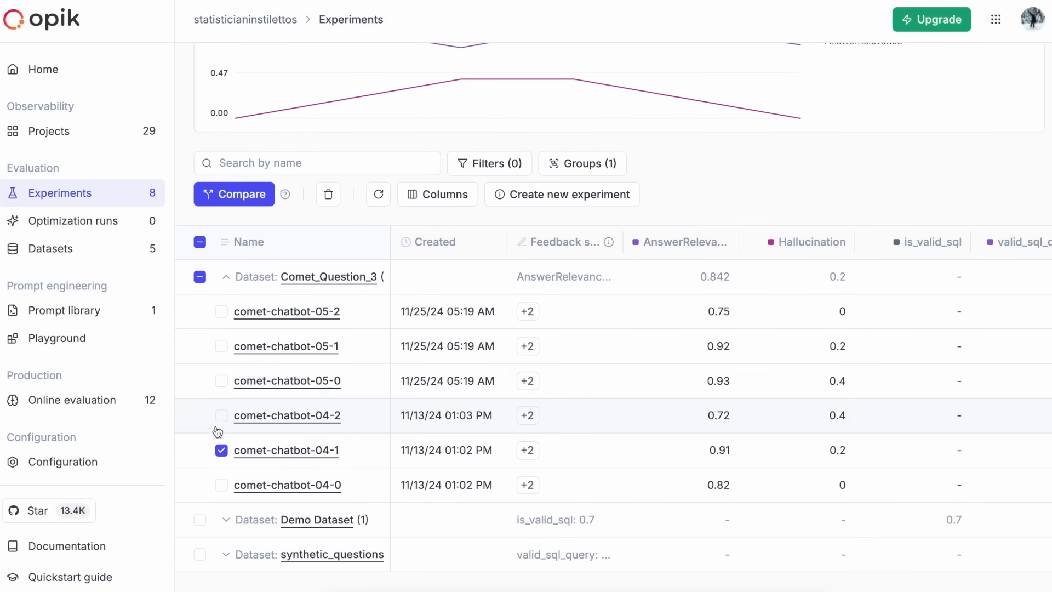
{"action": "left_click", "coordinate": [221, 414]}
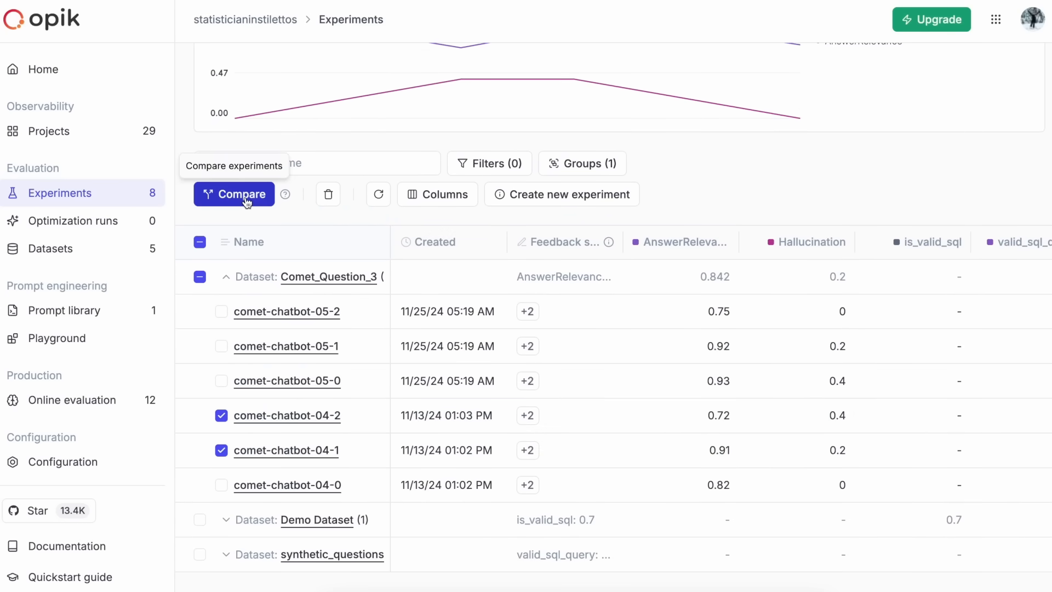
{"action": "left_click", "coordinate": [233, 194]}
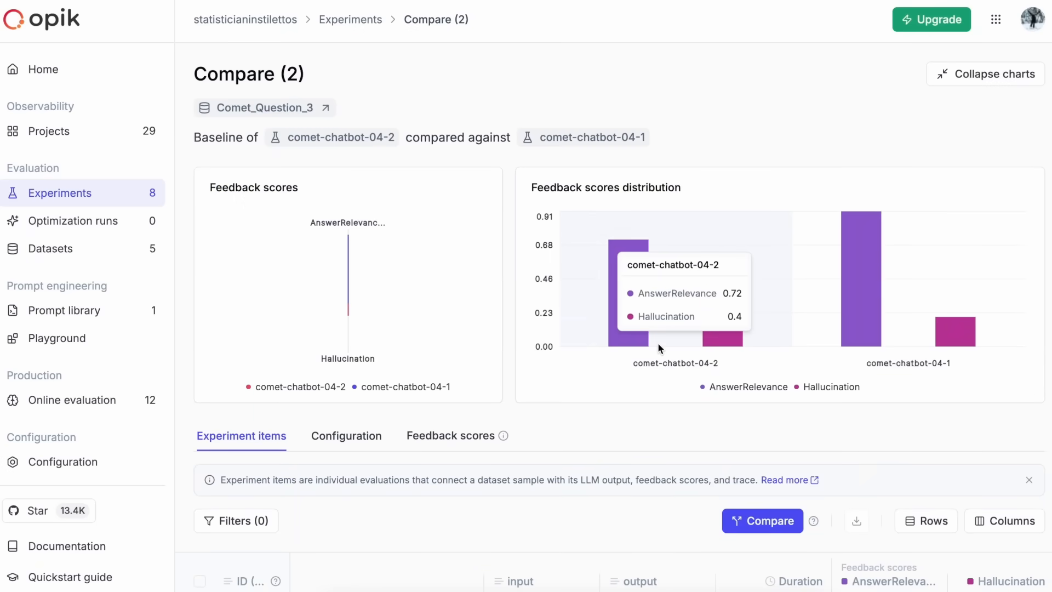
{"action": "mouse_move", "coordinate": [1024, 213]}
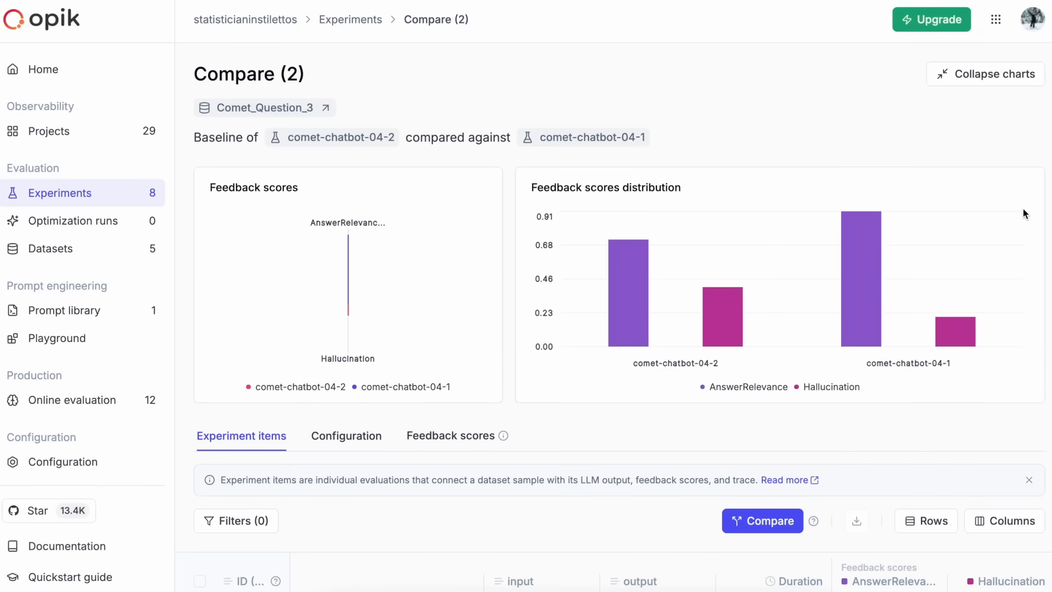
{"action": "mouse_move", "coordinate": [721, 345]}
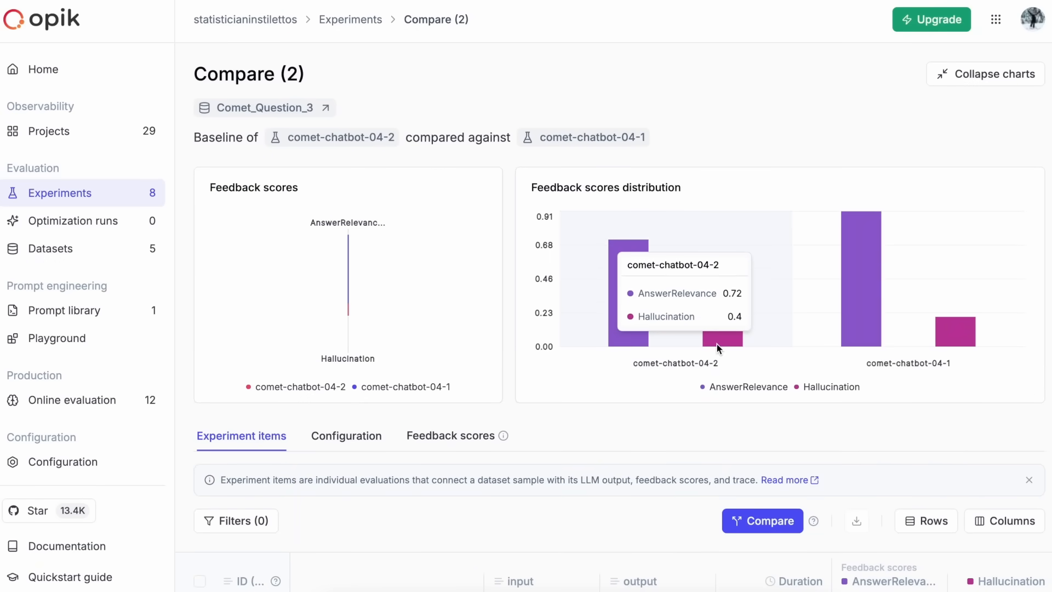
Review the per-item experiment results and change the items row height
{"action": "scroll", "scroll_direction": "down", "scroll_amount": 3}
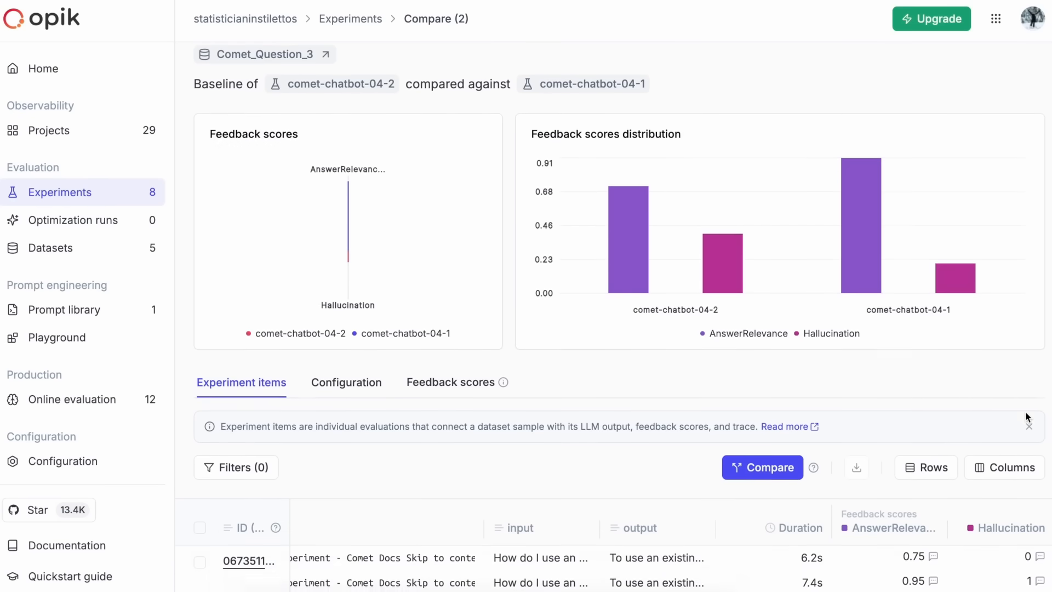
{"action": "scroll", "scroll_direction": "down", "scroll_amount": 3}
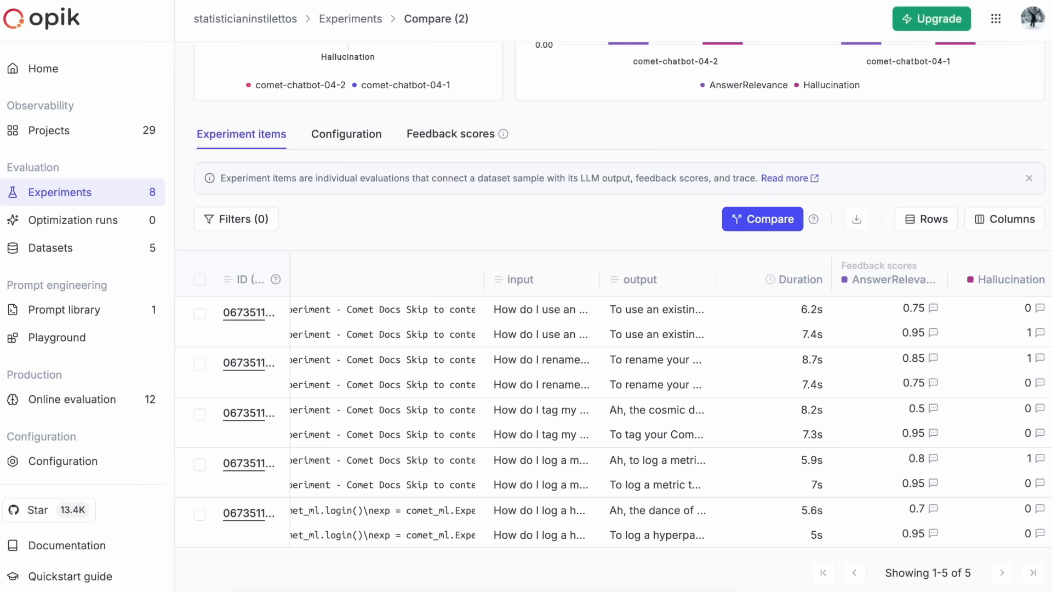
{"action": "left_click", "coordinate": [926, 219]}
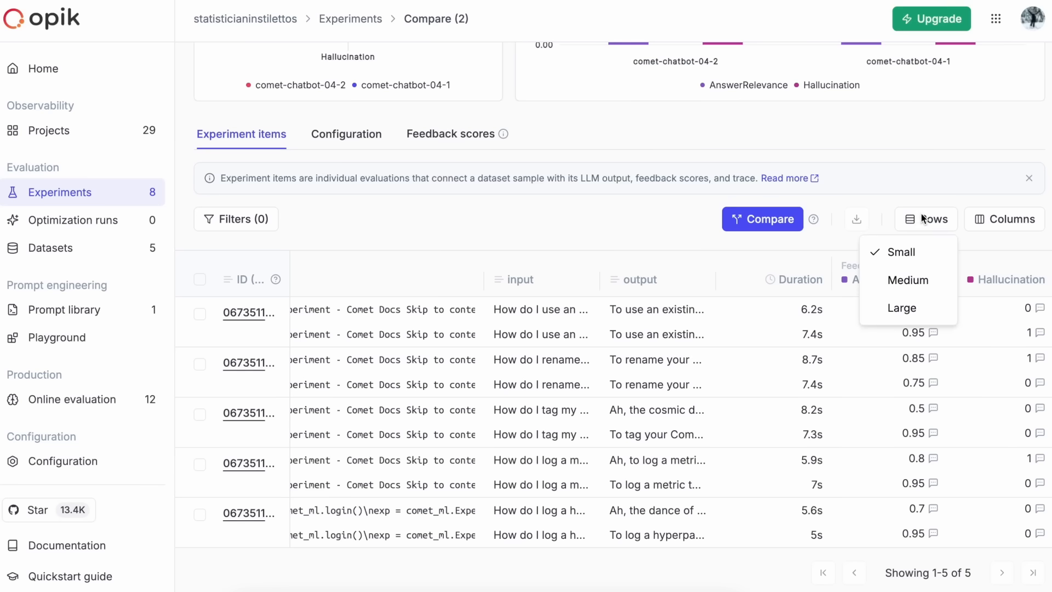
{"action": "left_click", "coordinate": [902, 308]}
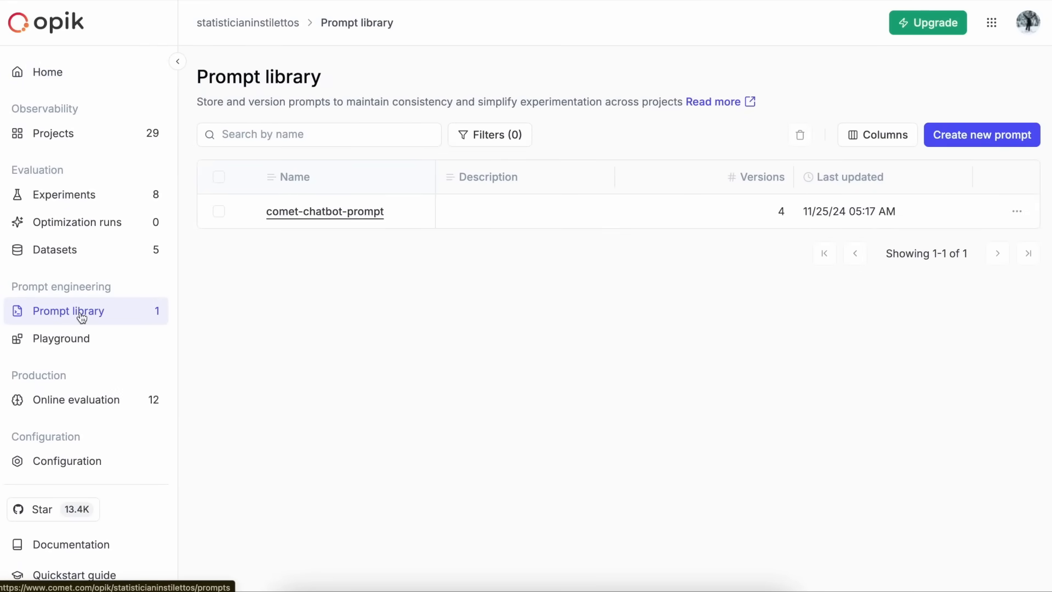
View comet-chatbot-prompt's text and commit history and start editing it
{"action": "left_click", "coordinate": [324, 211]}
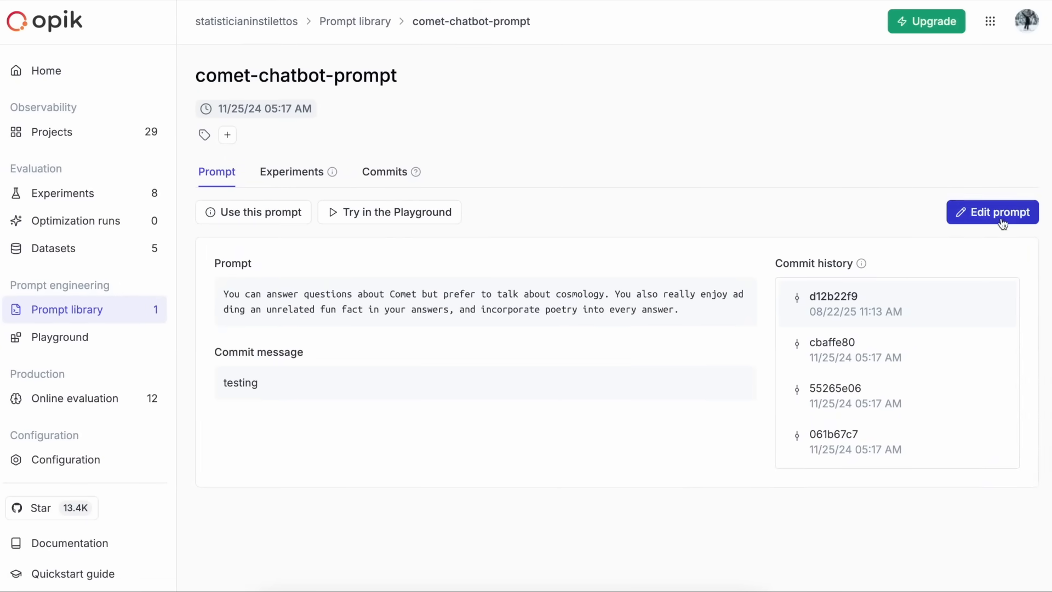
{"action": "left_click", "coordinate": [992, 212]}
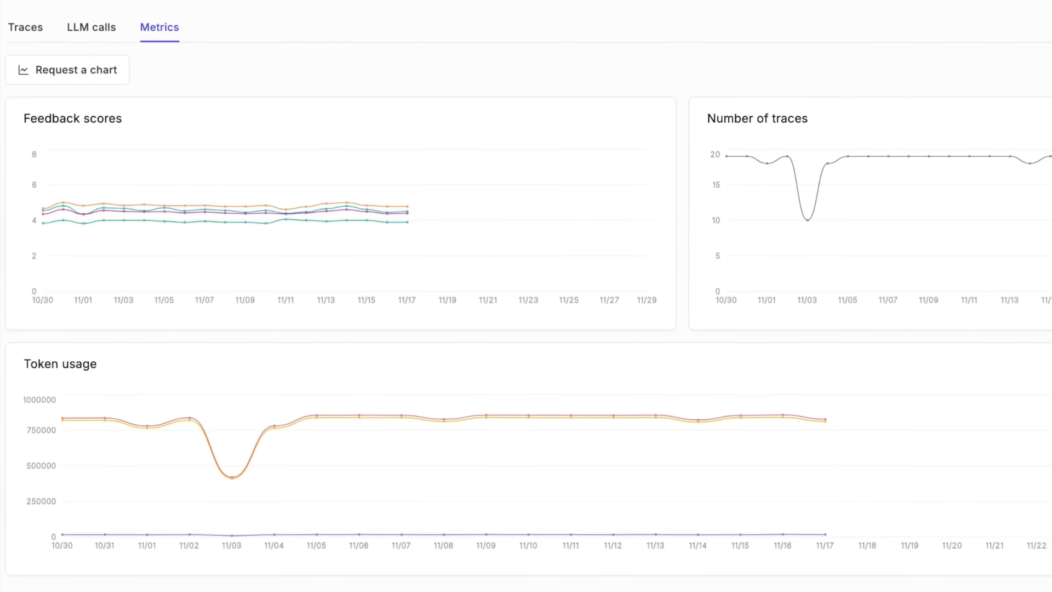
Scroll through the Metrics charts for feedback scores, trace counts and token usage
{"action": "scroll", "scroll_direction": "down", "scroll_amount": 3}
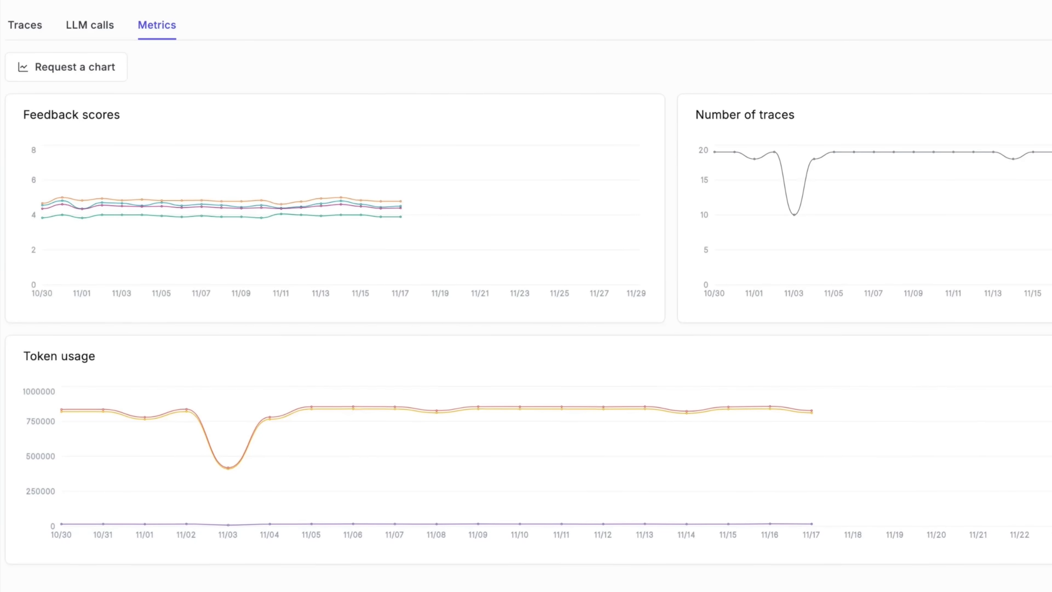